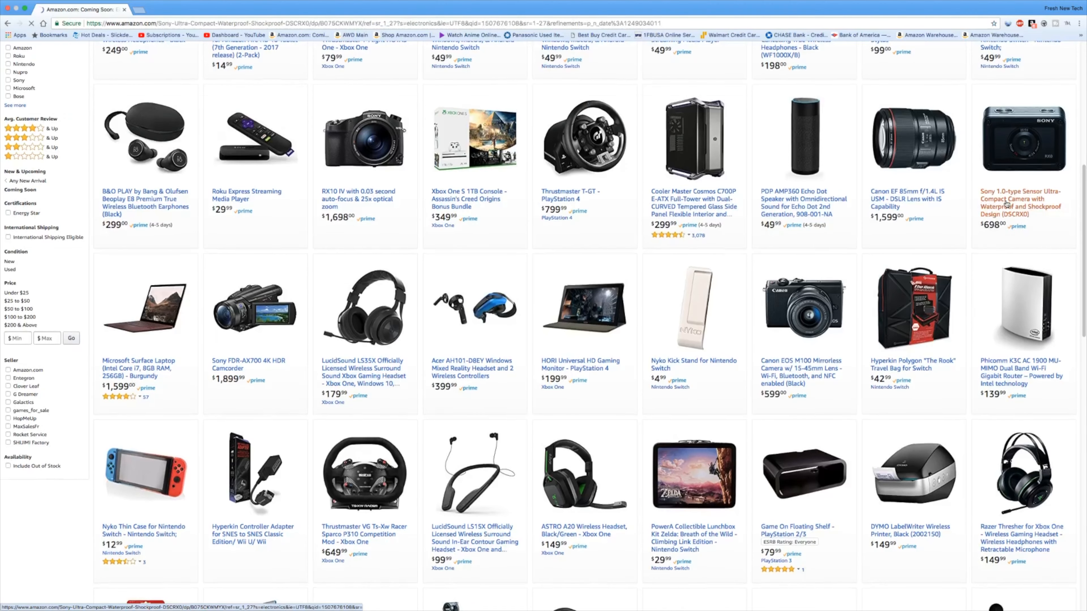
- Open the Sony DSCRX0 ultra-compact waterproof camera listing from the Coming Soon results
{"action": "left_click", "coordinate": [1023, 139]}
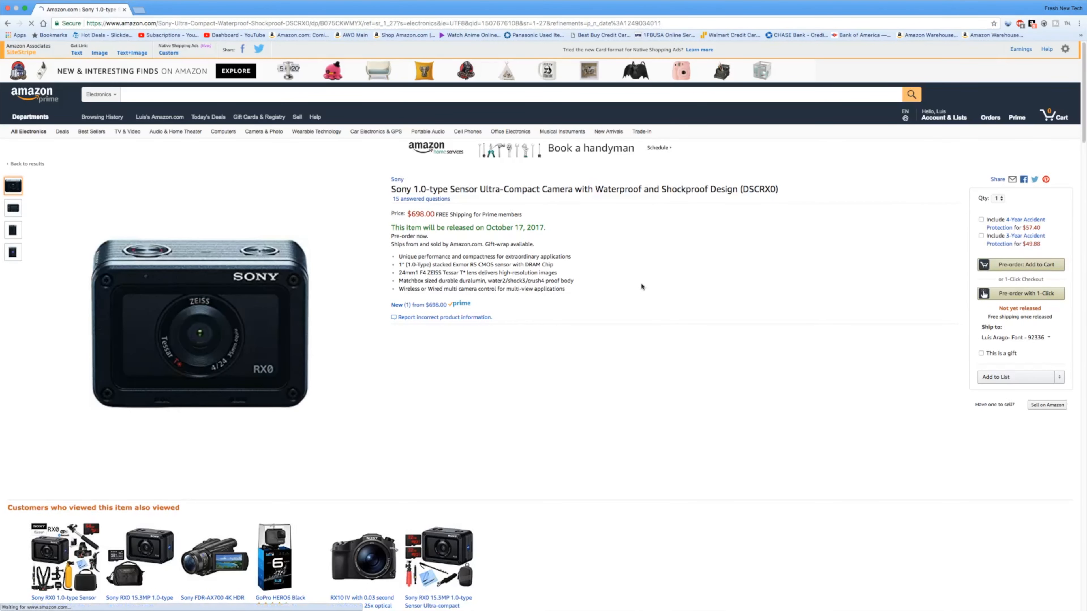